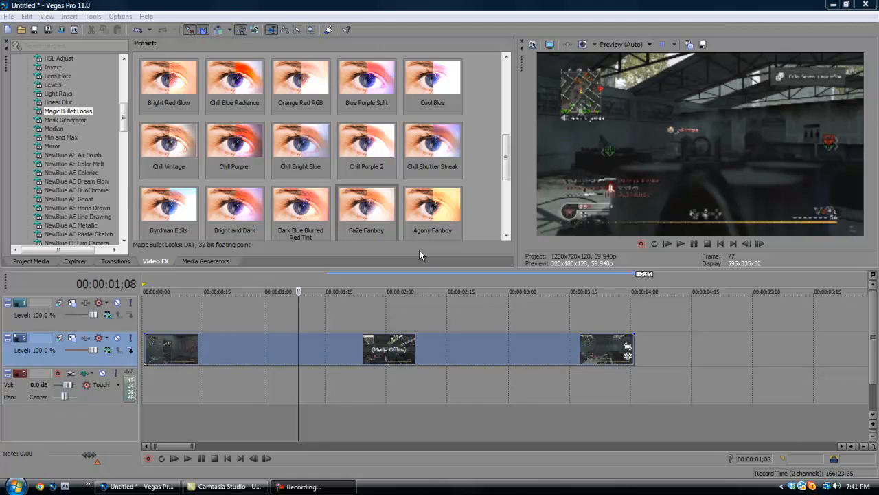
pyautogui.moveTo(381, 264)
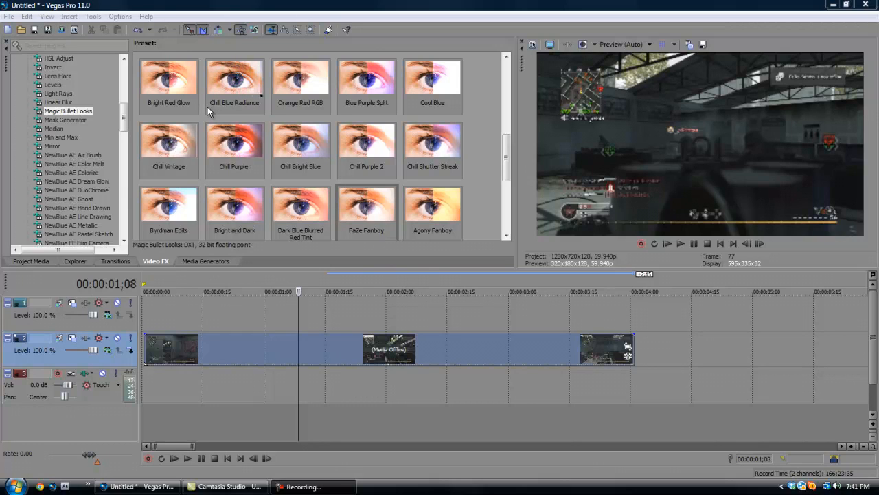
# - Split the gameplay clip at the playhead into shorter pieces
pyautogui.click(233, 76)
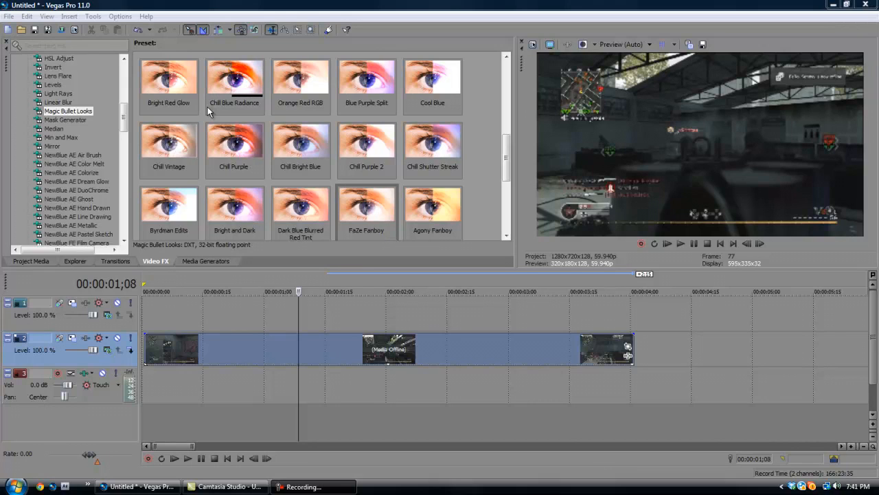
pyautogui.click(234, 75)
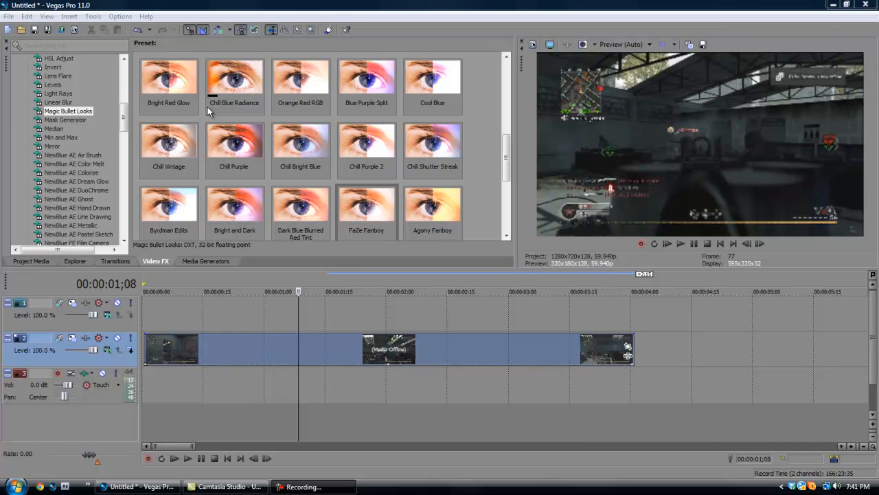
pyautogui.moveTo(337, 305)
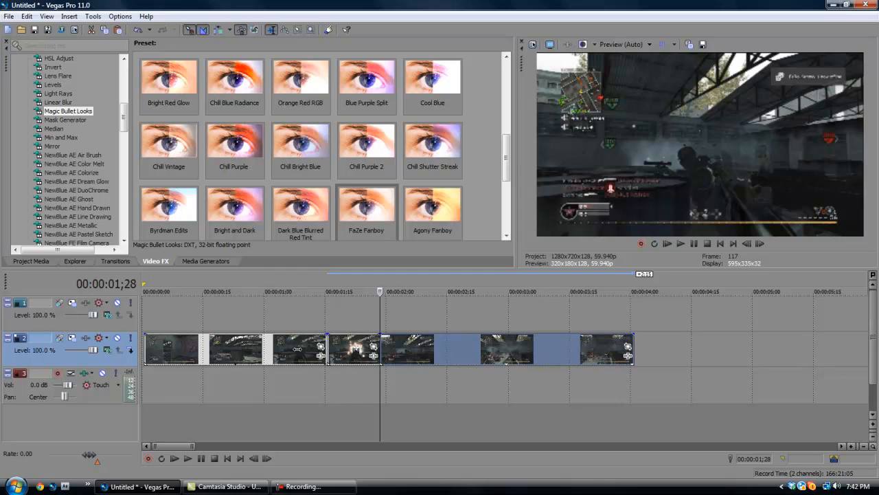
pyautogui.moveTo(300, 350)
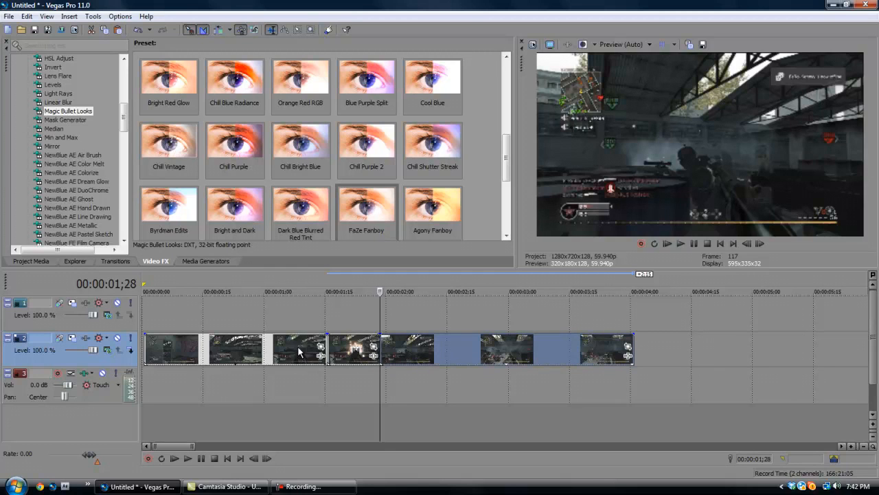
# - Copy the piece near 1:15 onto the track above and bring up its Pan/Crop settings
pyautogui.rightClick(354, 349)
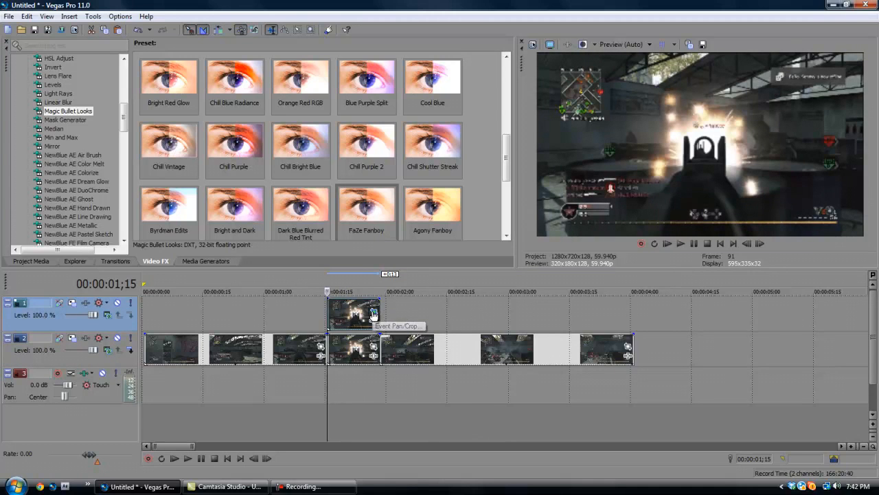
pyautogui.click(374, 316)
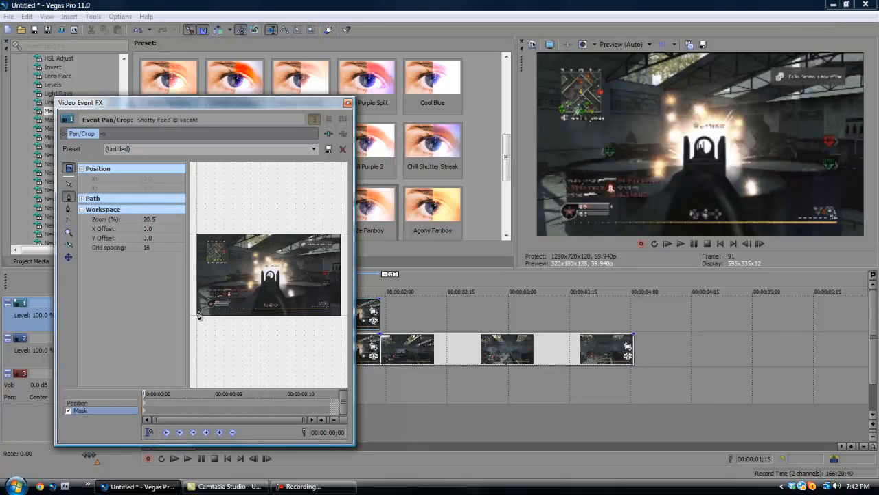
pyautogui.moveTo(235, 245)
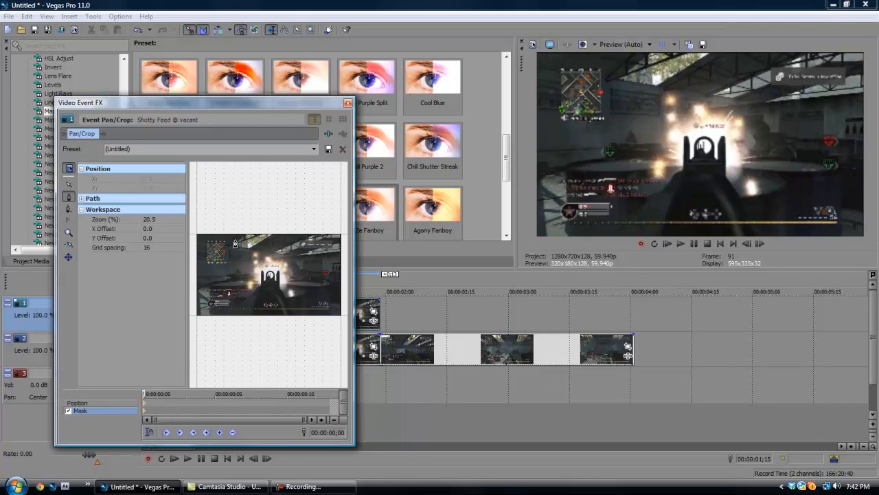
# - Draw the mask outline across the frame from its left edge on the upper copy
pyautogui.moveTo(233, 244); pyautogui.dragTo(198, 313)
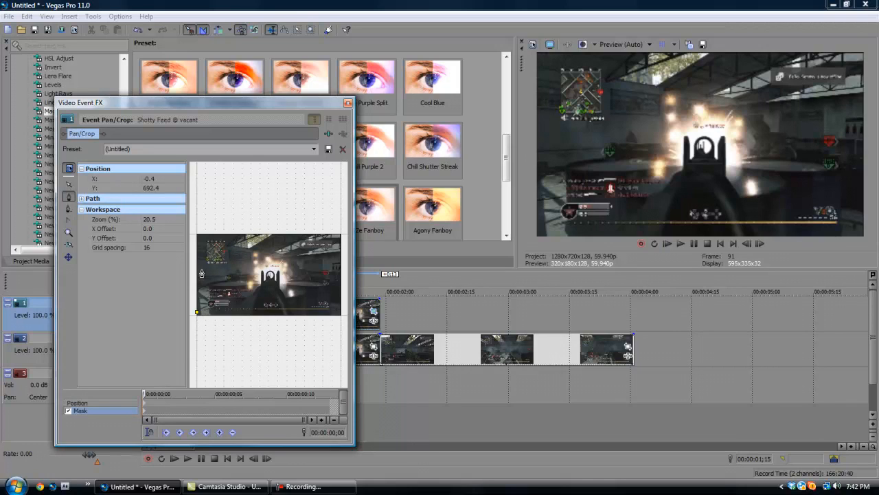
pyautogui.moveTo(200, 313); pyautogui.dragTo(316, 258)
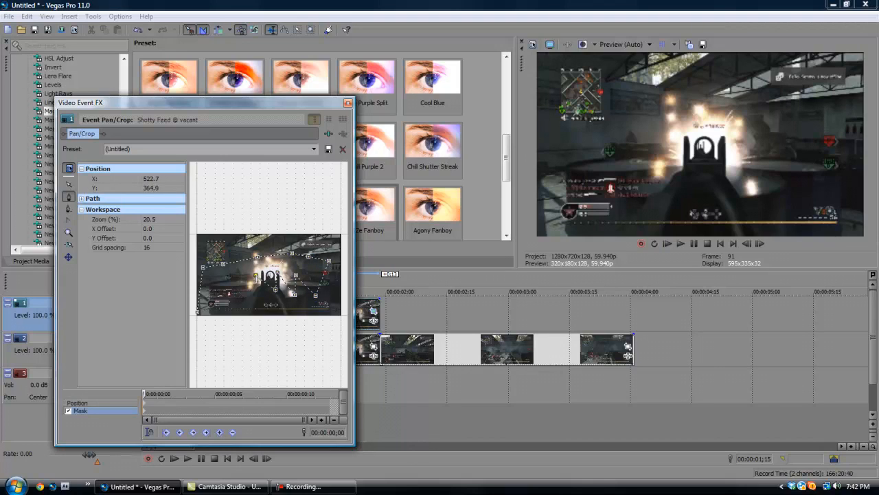
pyautogui.moveTo(258, 278); pyautogui.dragTo(211, 305)
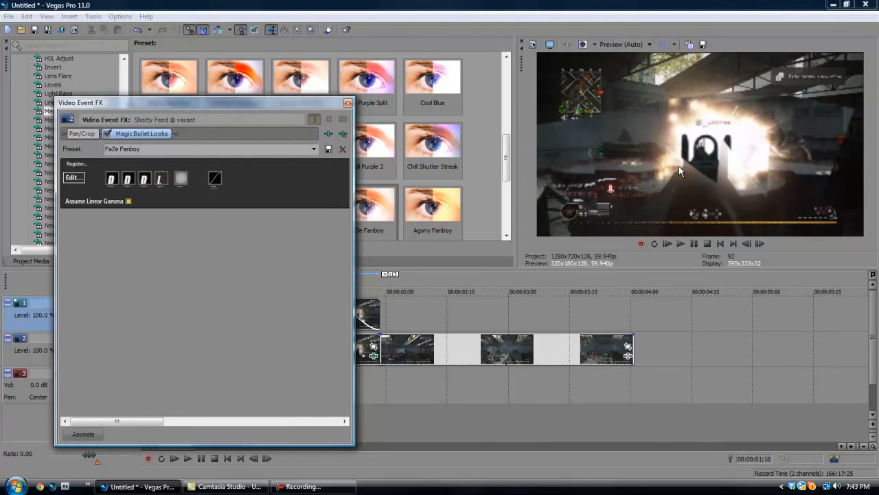
# - Preview the Blue Purple Split look, keep FaZe Fanboy, and close Video Event FX
pyautogui.click(349, 102)
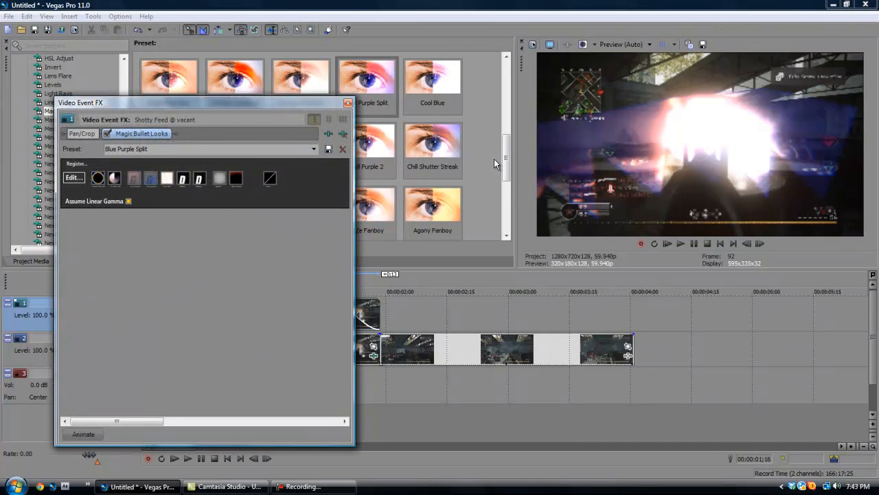
pyautogui.click(82, 133)
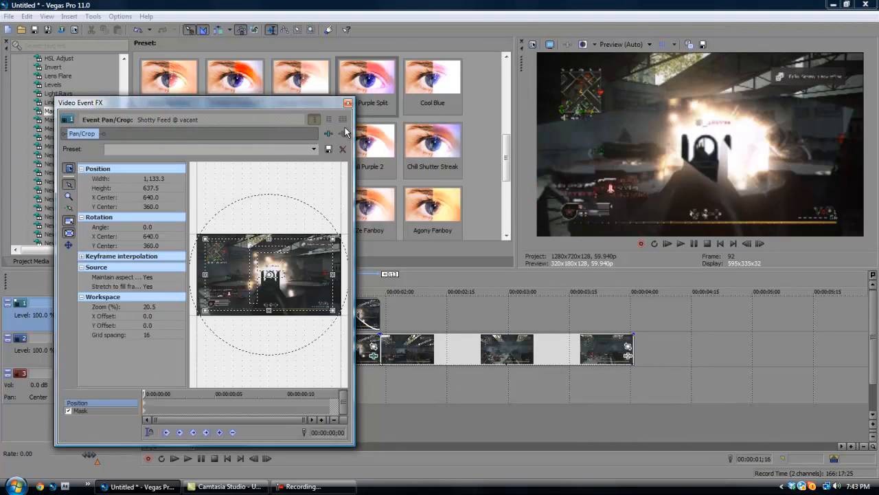
pyautogui.click(141, 133)
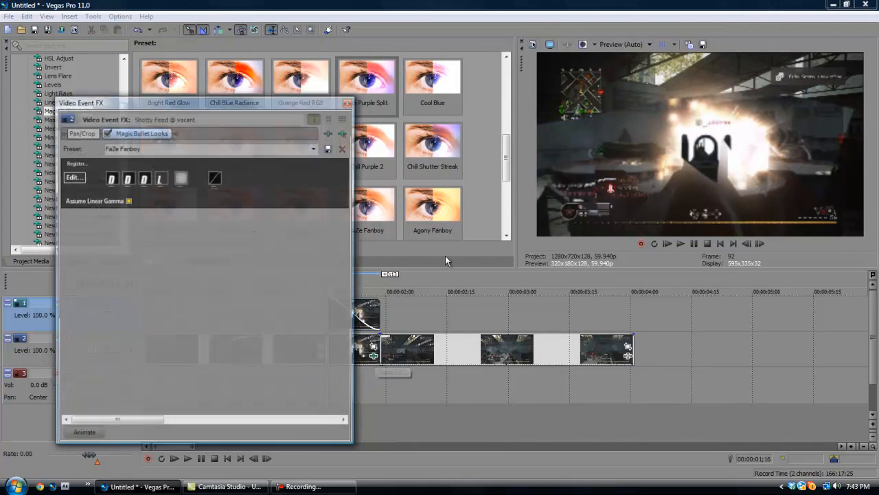
pyautogui.click(81, 133)
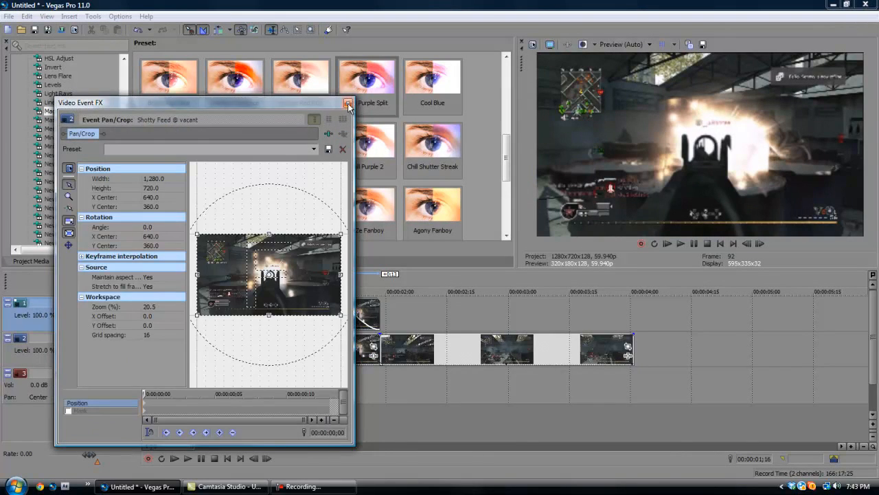
pyautogui.click(349, 102)
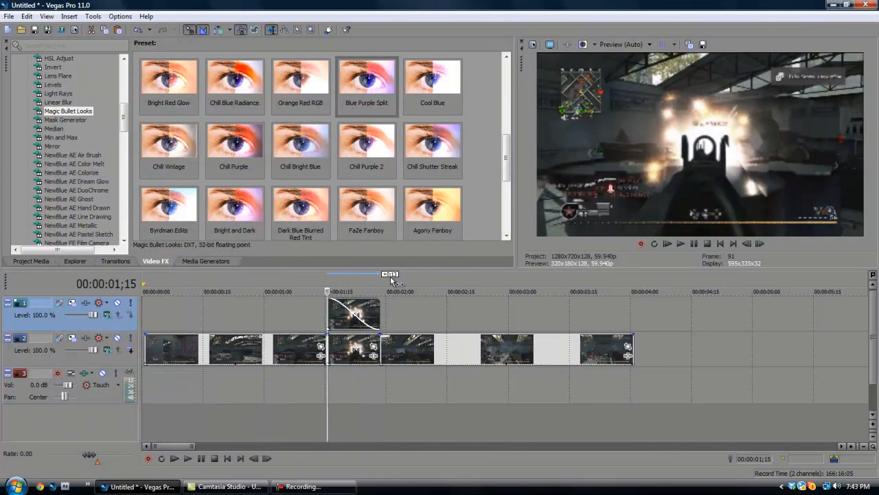
pyautogui.moveTo(666, 107)
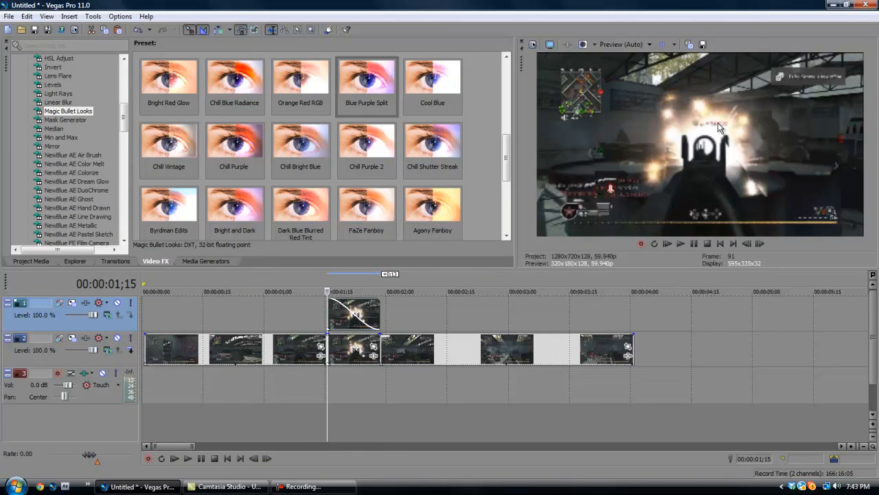
pyautogui.moveTo(670, 113)
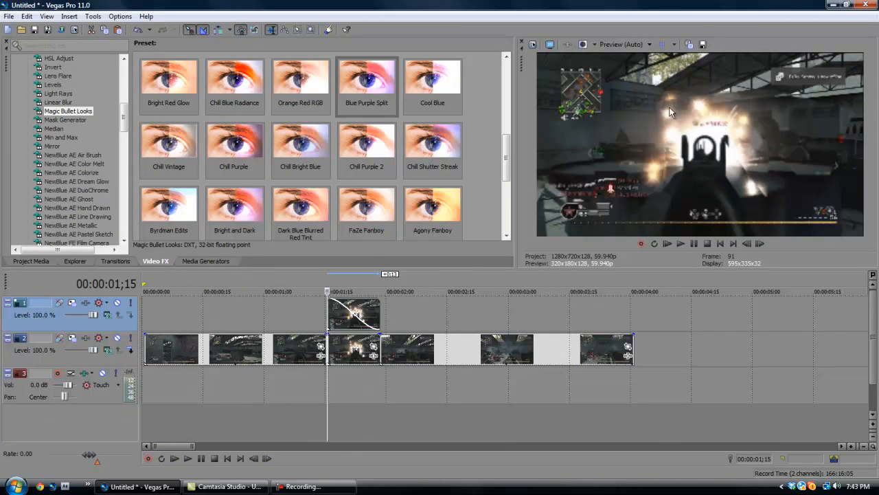
pyautogui.moveTo(659, 154)
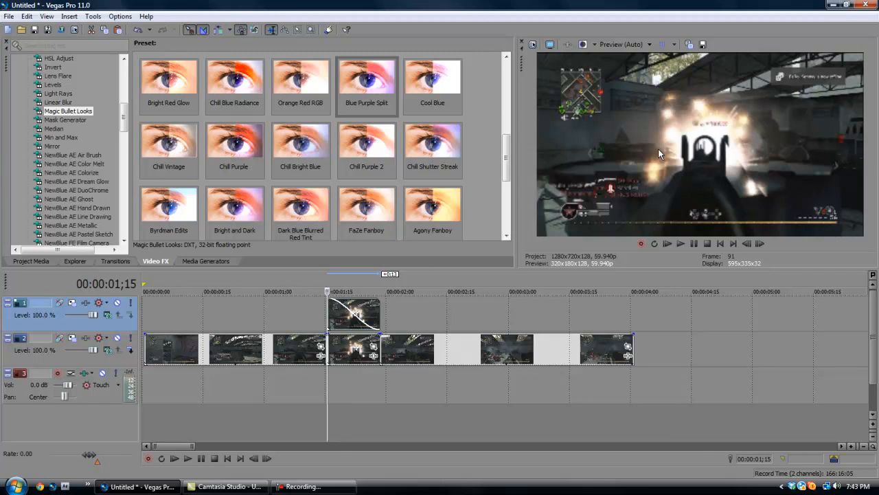
pyautogui.moveTo(412, 276)
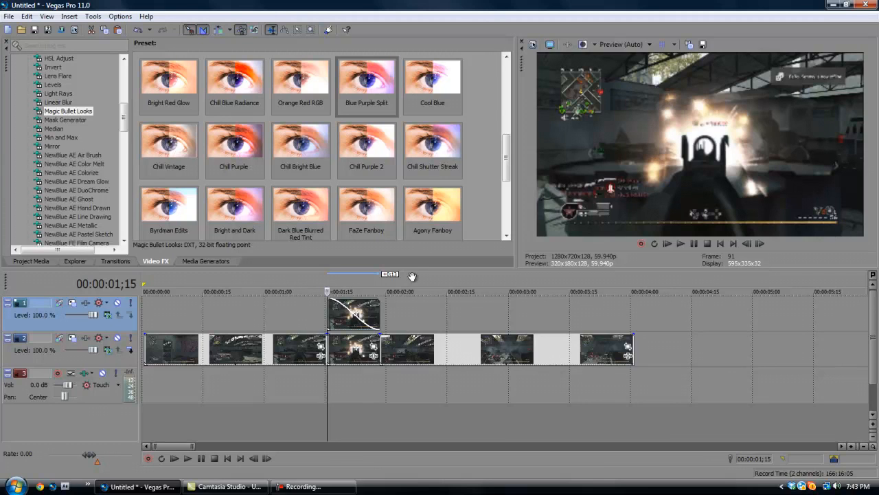